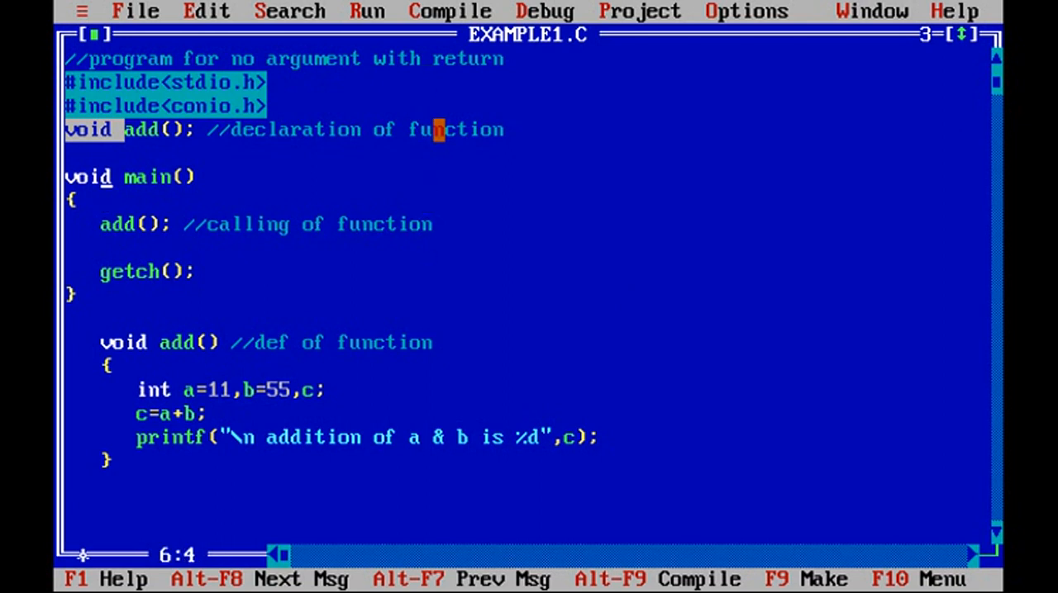
Add the comment '//calling function' after void main() in EXAMPLE1.C
left_click(223, 176)
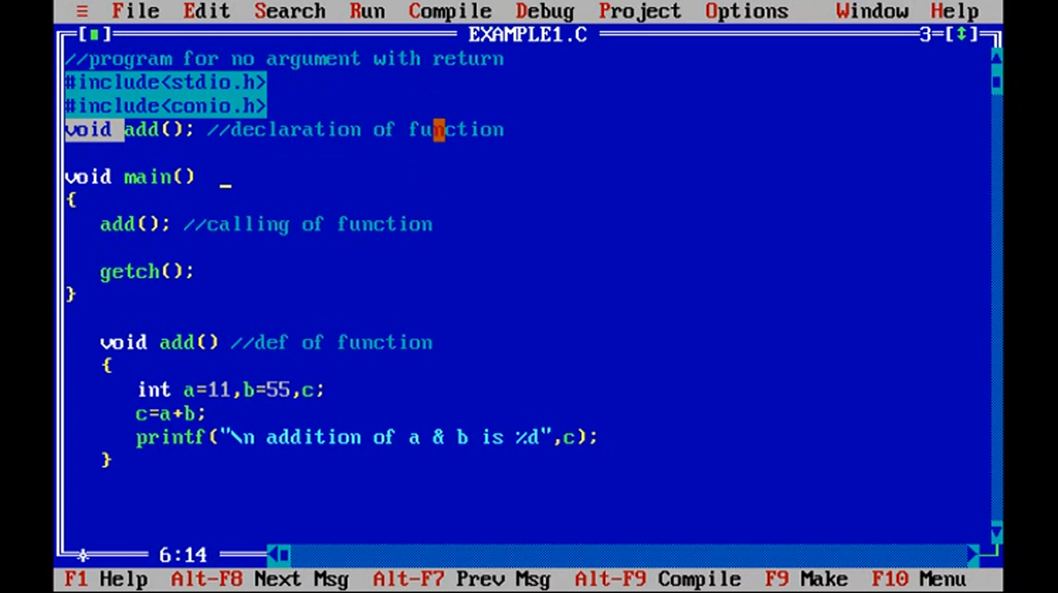
type("//calling function")
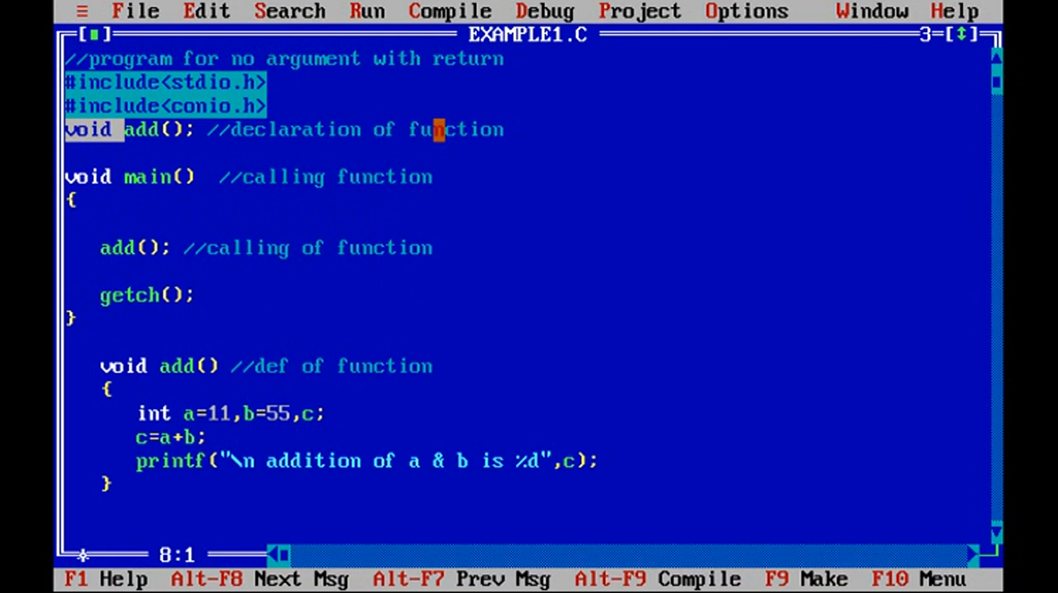
Declare 'int x;' in main, change the call to 'x=add()', and make add() return int
type("int")
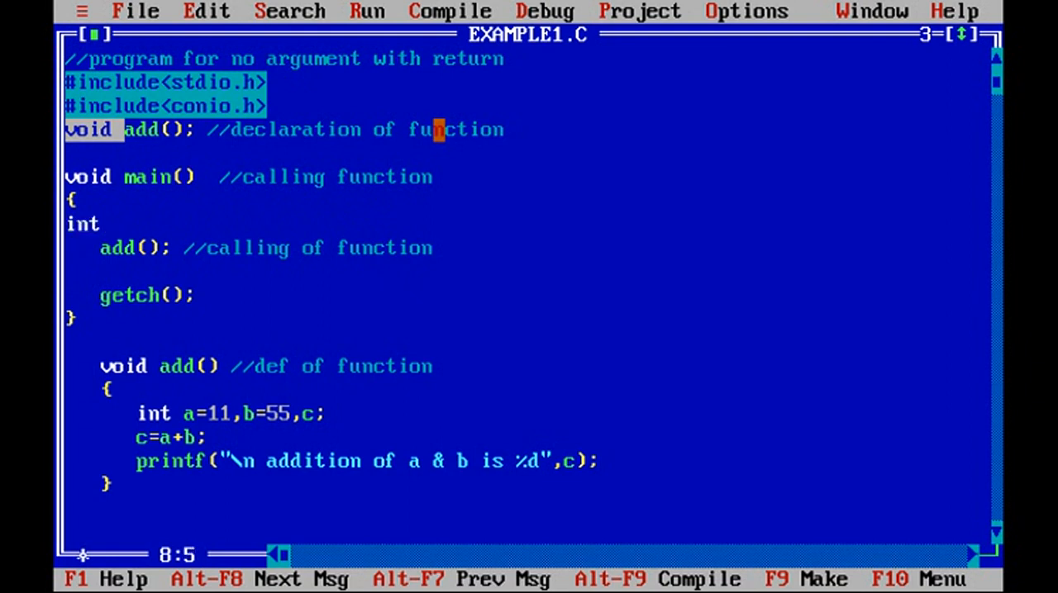
type("x;")
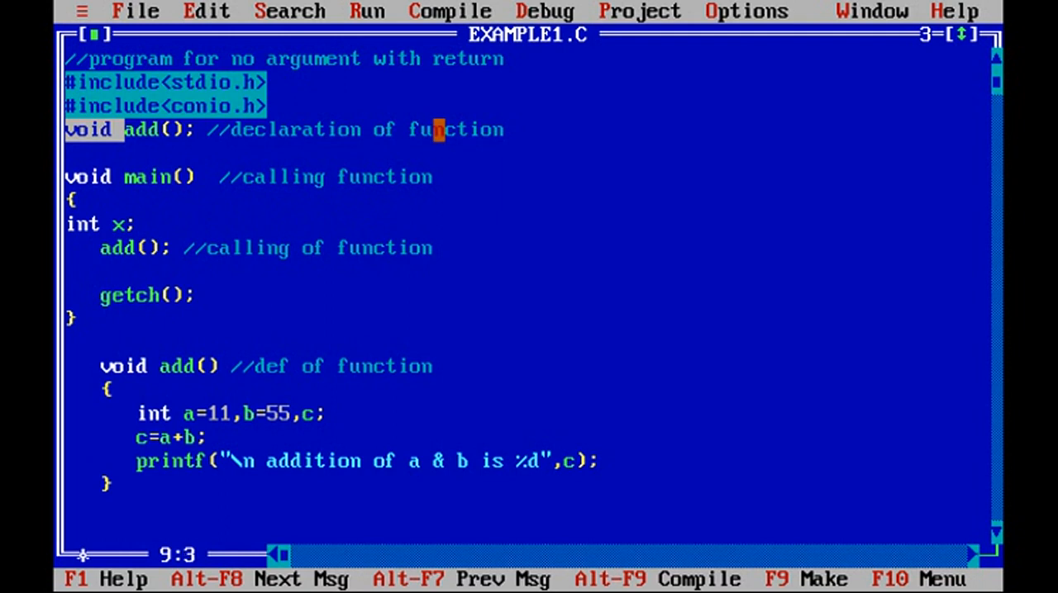
type("x=")
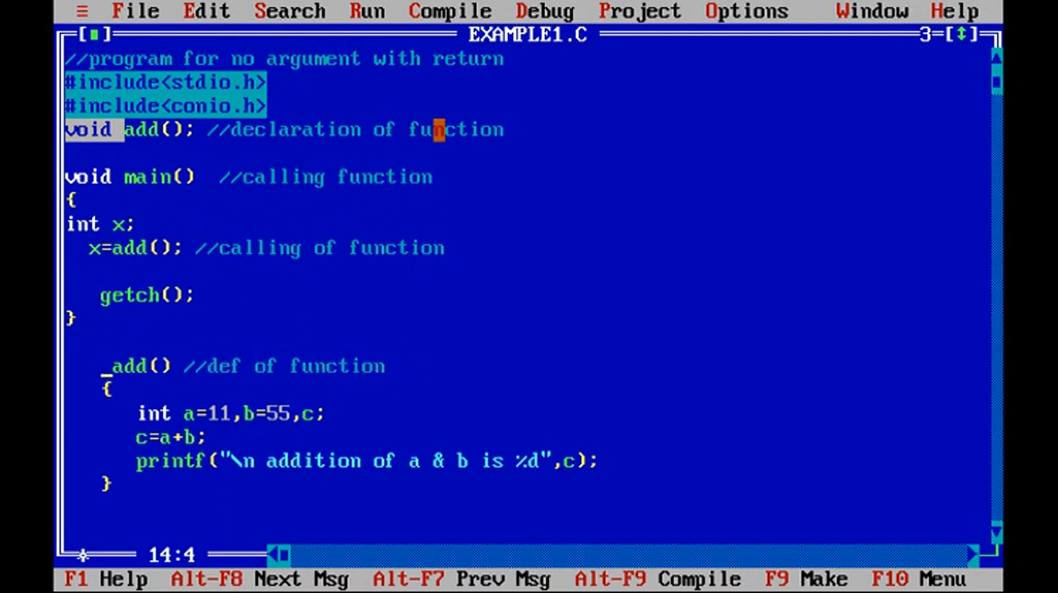
type("int")
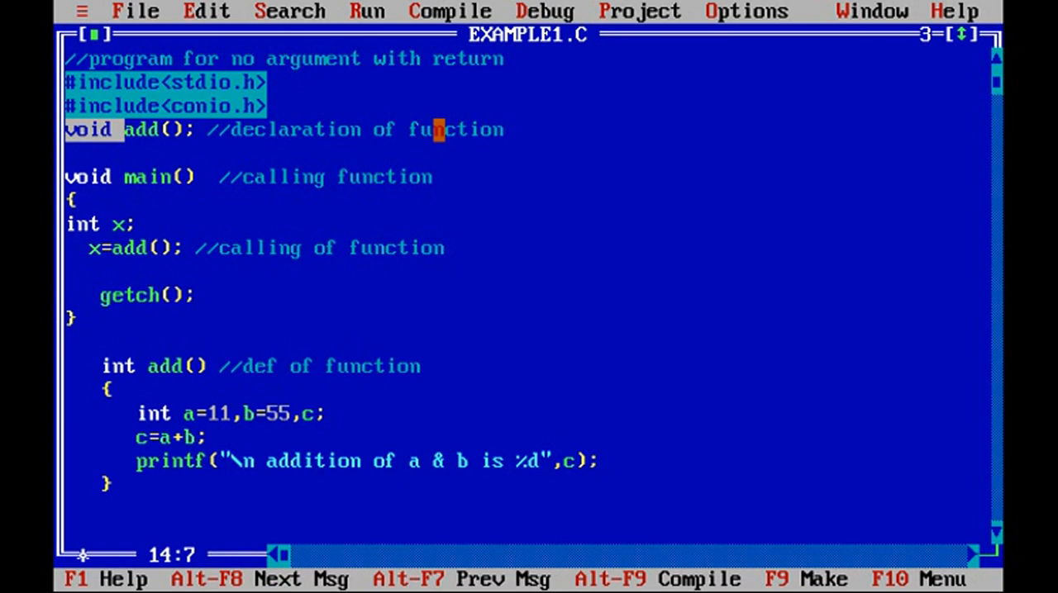
type("_")
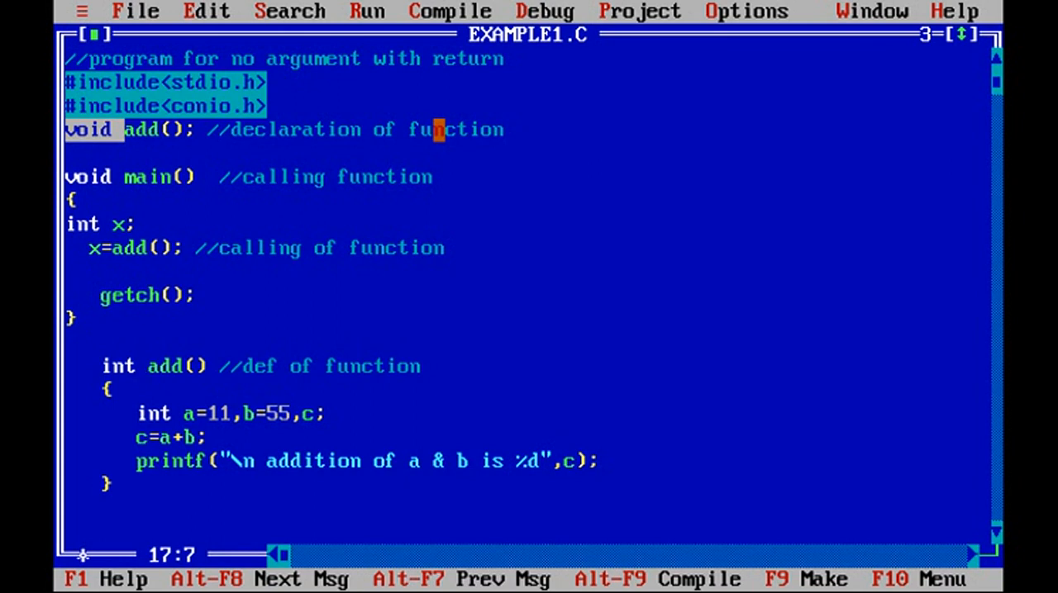
Move the 'addition of a & b is %d' printf below x=add() and add 'return(c);' to add()
key("Down")
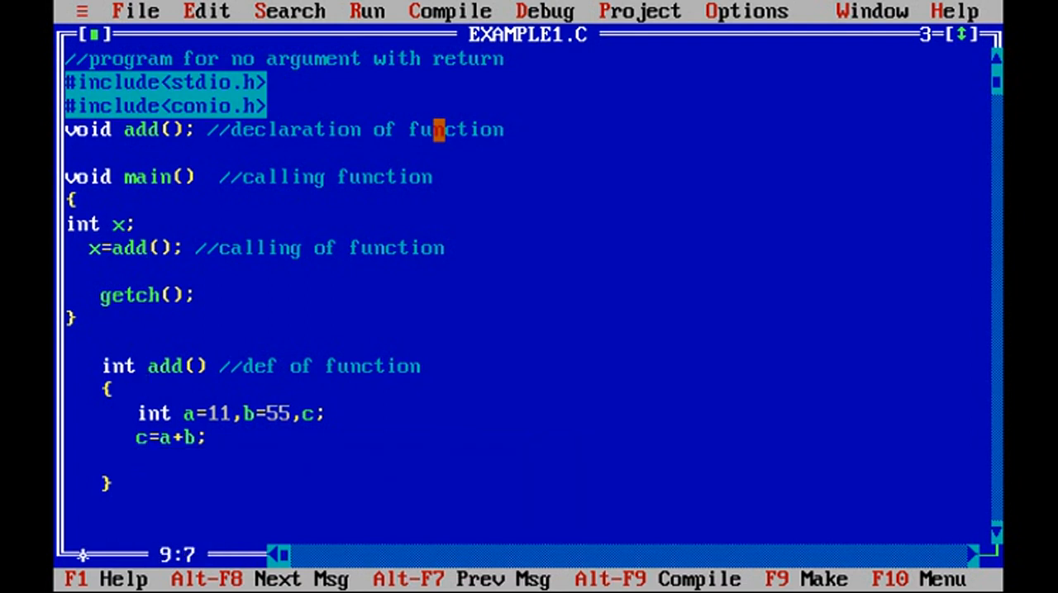
key("Enter")
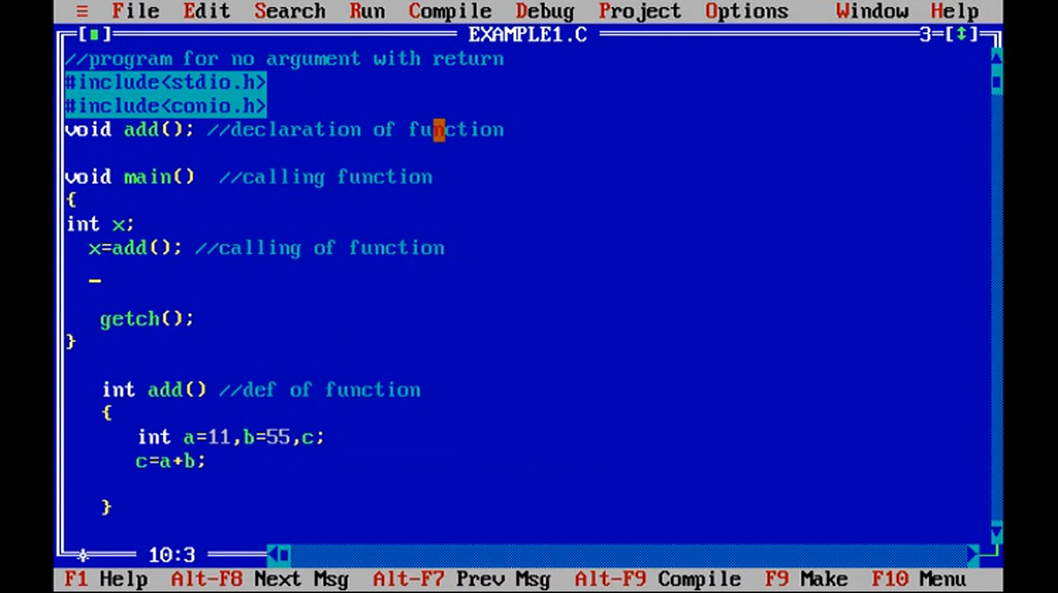
type("printf(\"\\n addition of a & b is %d\",c);")
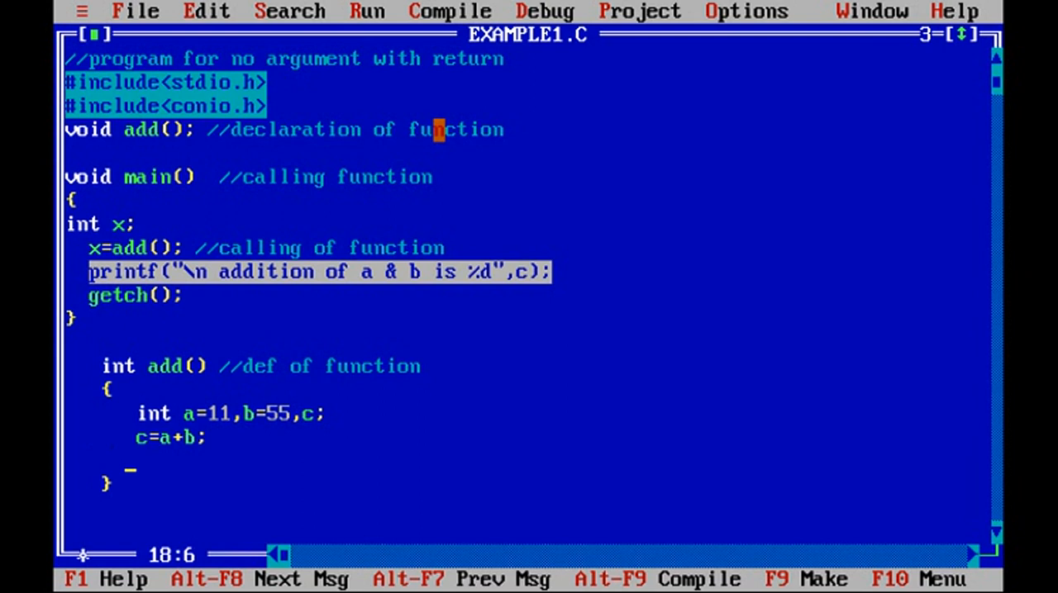
type("return")
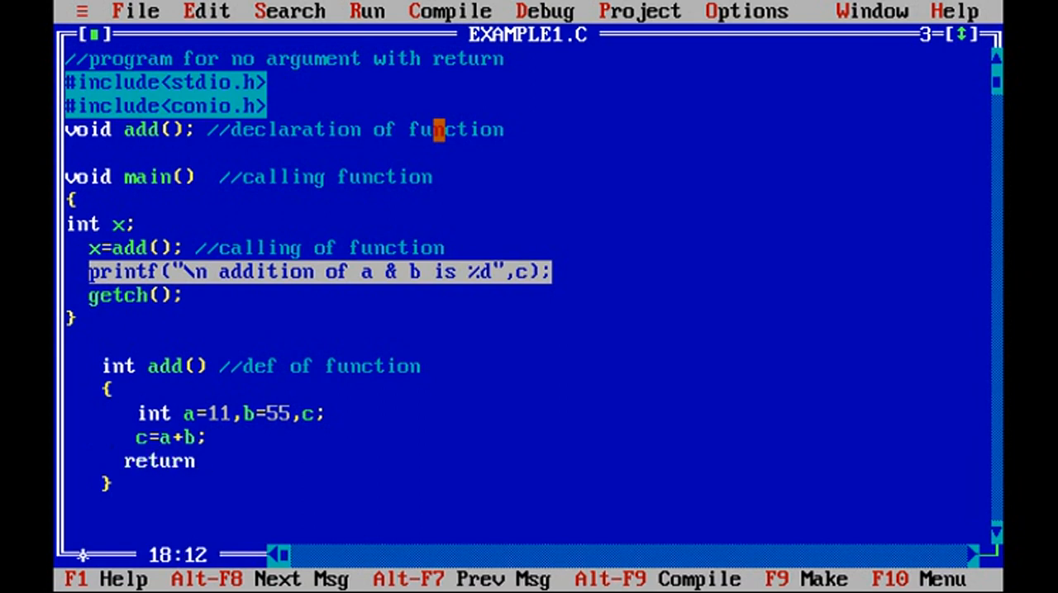
type("(c);")
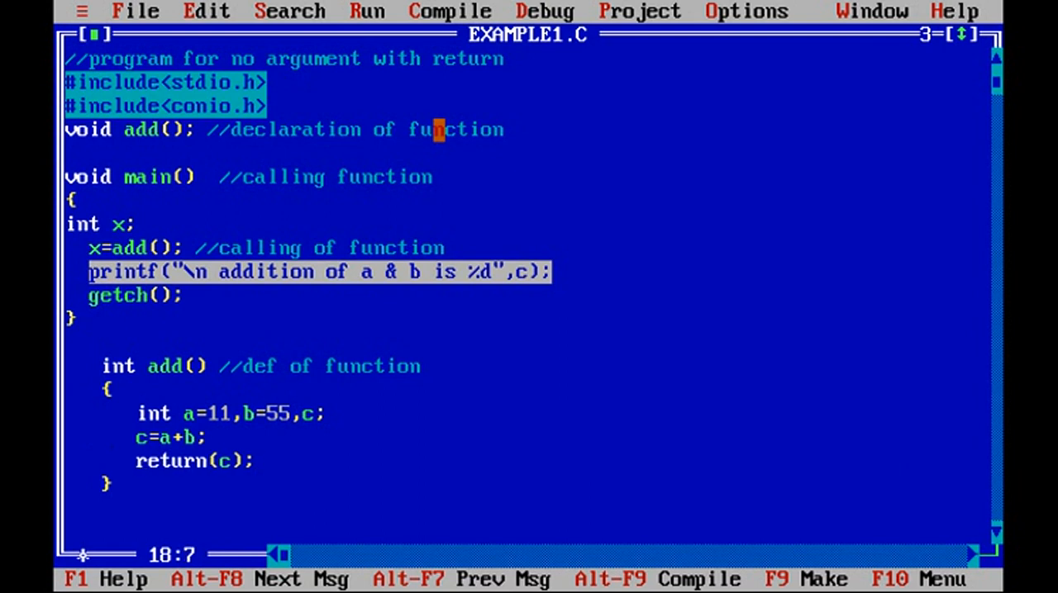
Declare int add(), print x, insert 'clrscr();' after int x, and open the Run menu
left_click(153, 413)
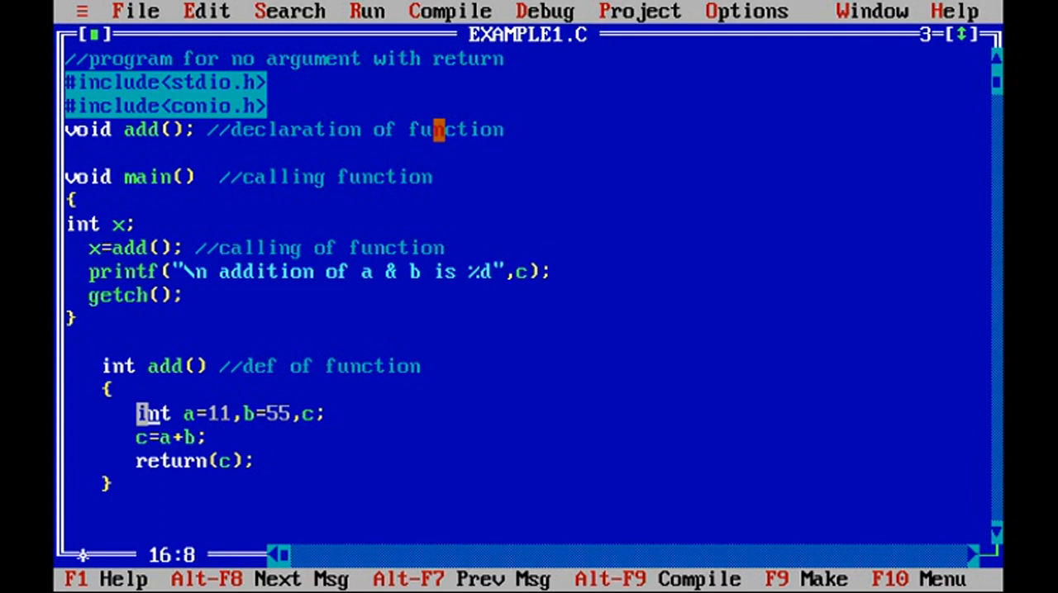
double_click(153, 413)
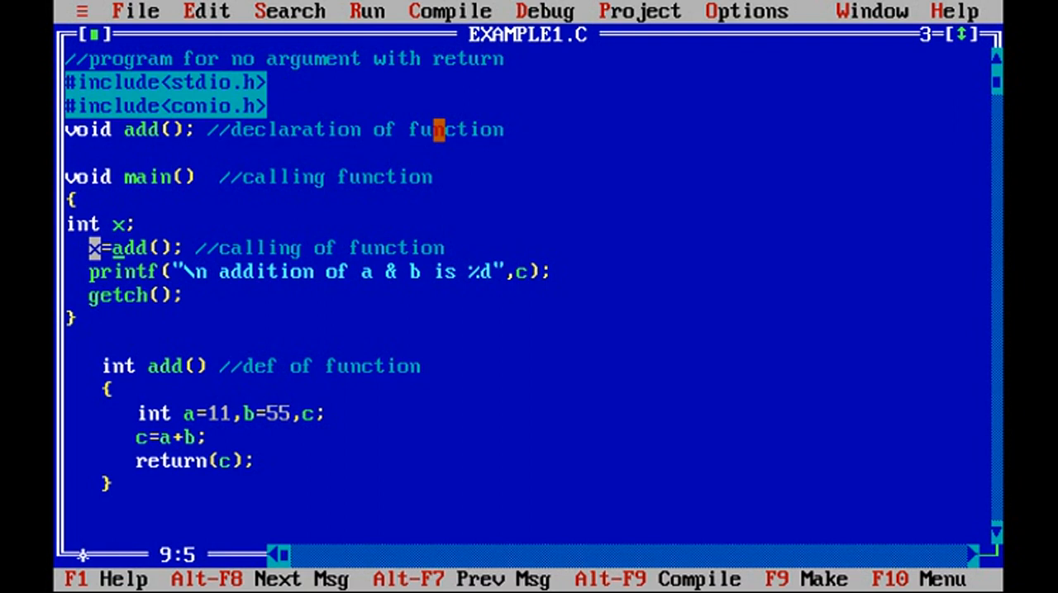
mouse_move(132, 295)
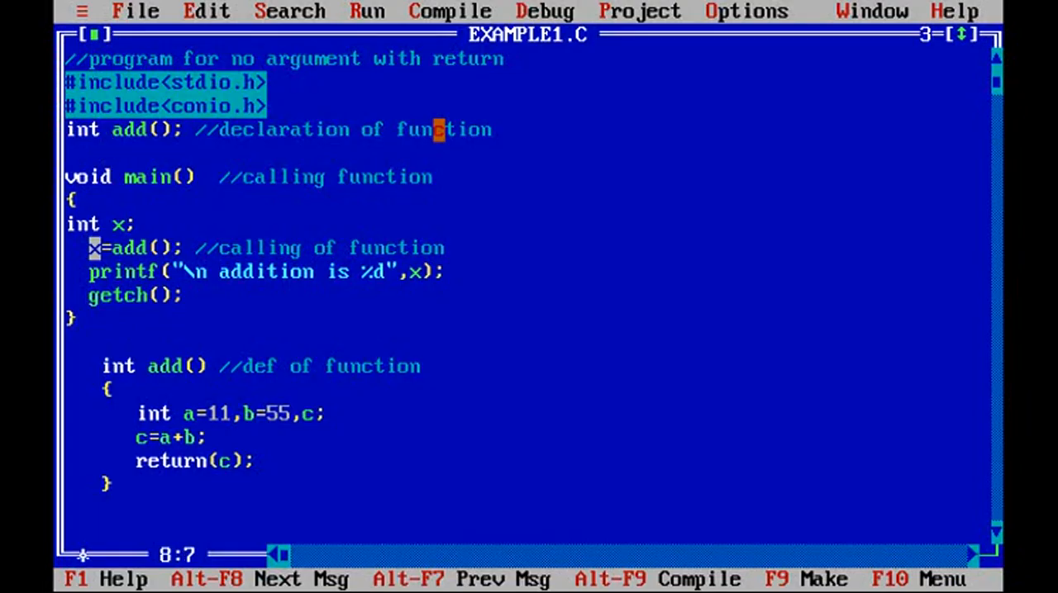
type("clrscr")
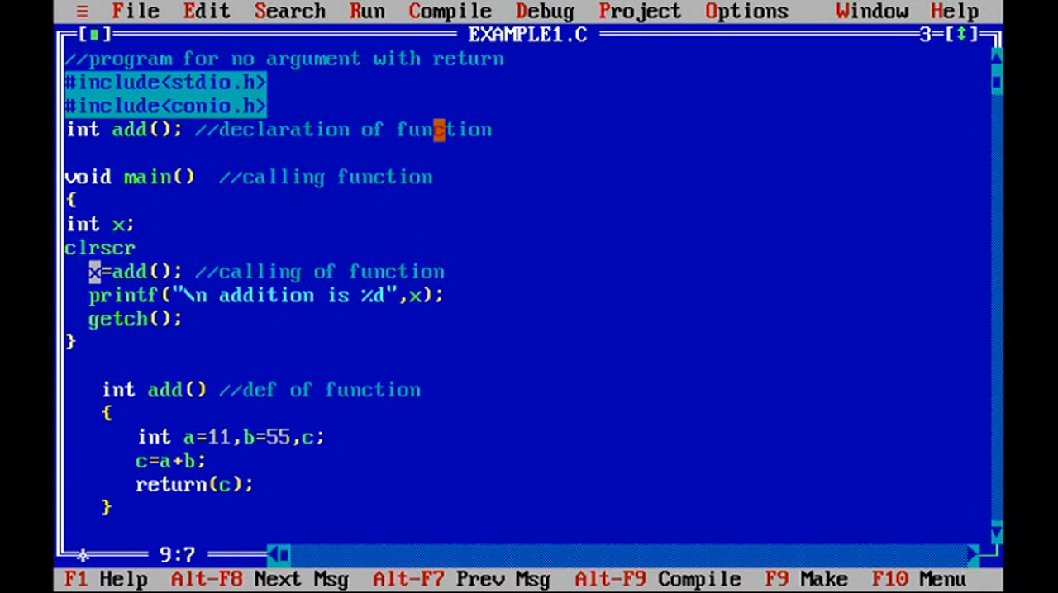
type("();")
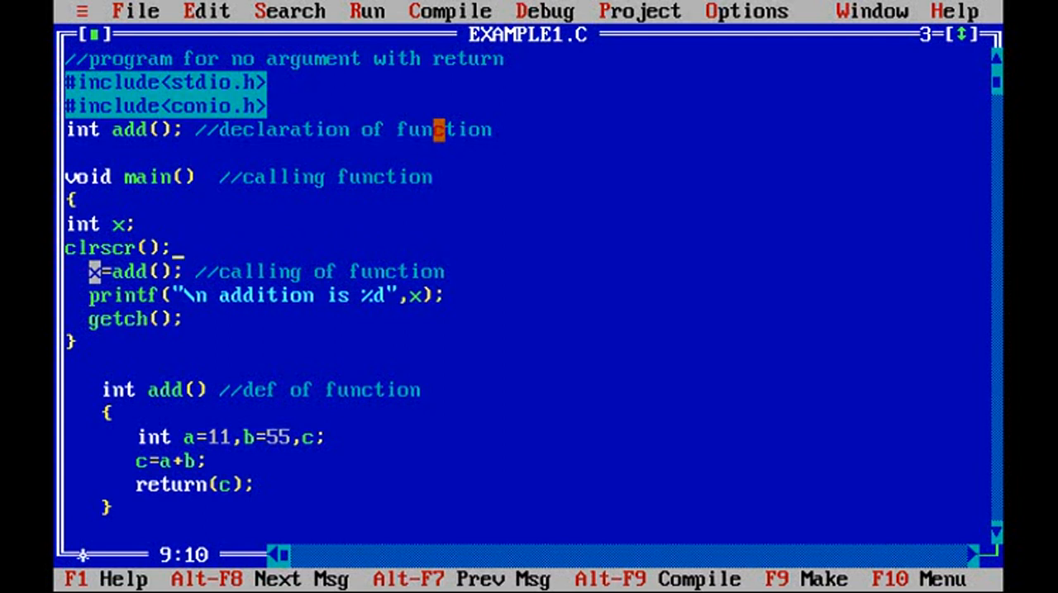
left_click(367, 11)
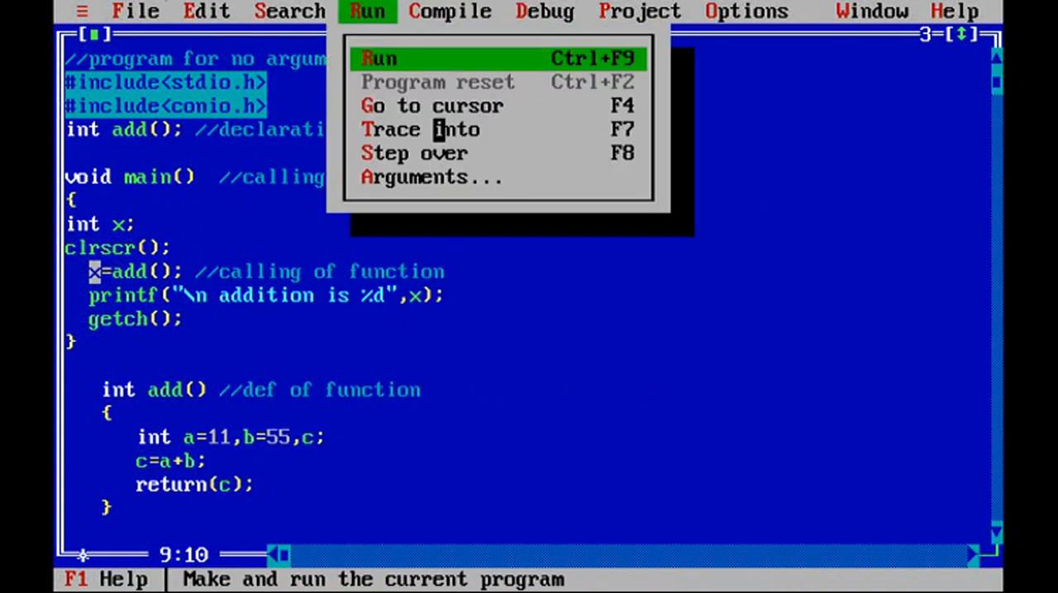